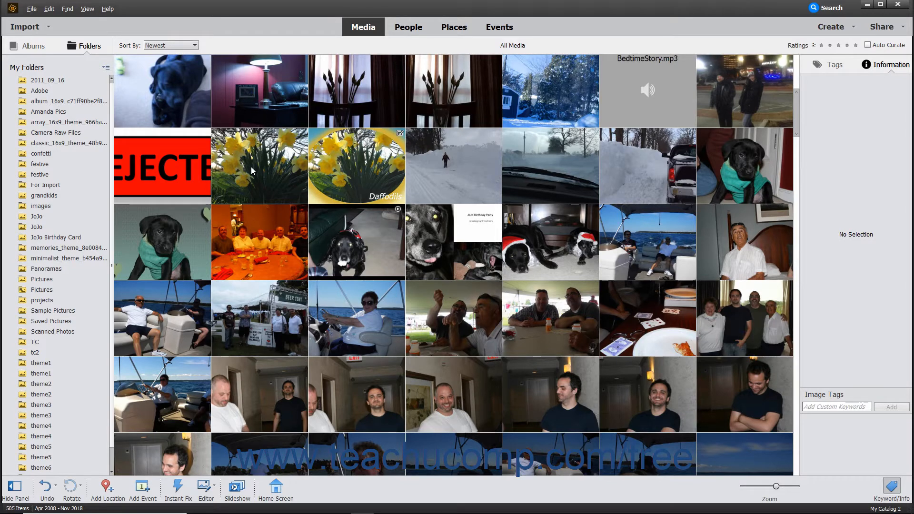
Step: Show Information panel details for Daffodils.JPG, then for the black dog raw photo IMG_2777.CR2
left_click(252, 165)
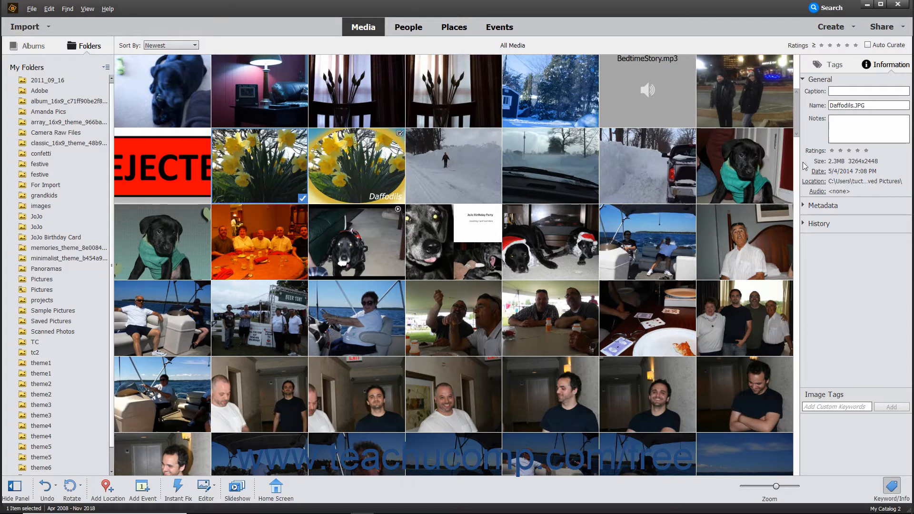
left_click(867, 106)
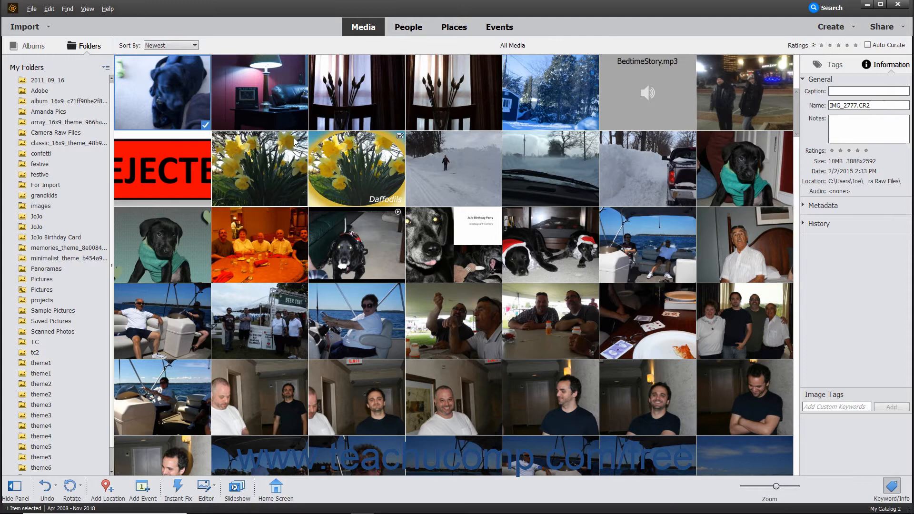
left_click(260, 169)
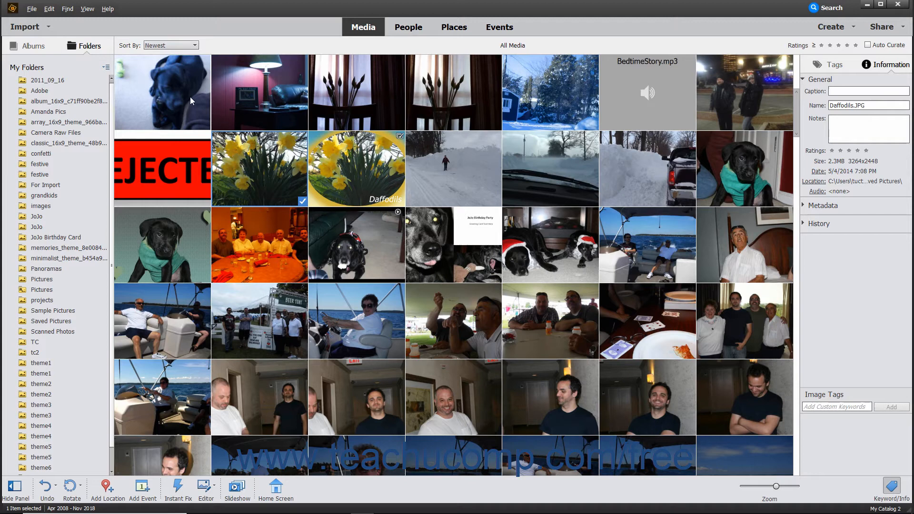
left_click(162, 92)
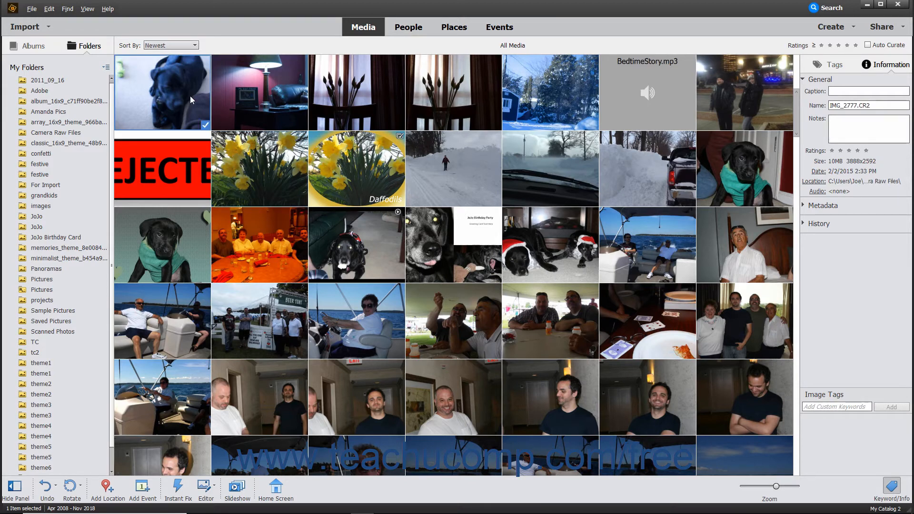